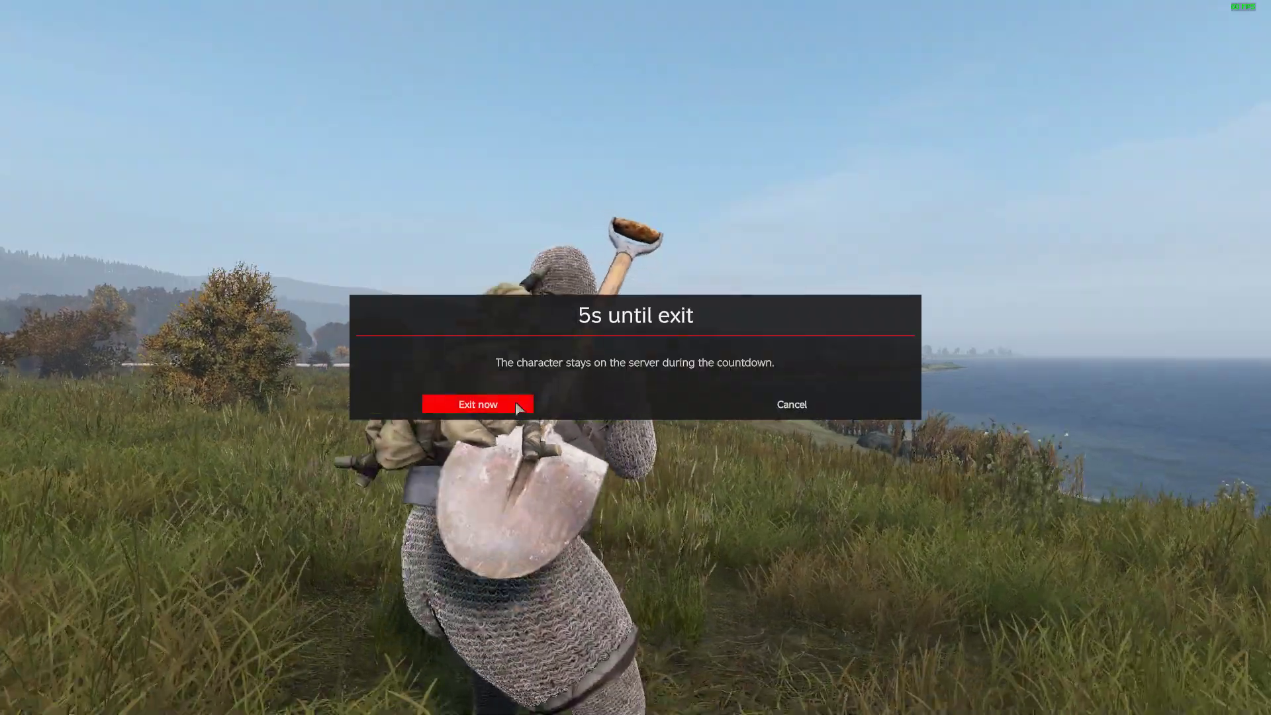
Step: Choose 'Exit now' in the exit countdown dialog to leave the DayZ server immediately
left_click(478, 404)
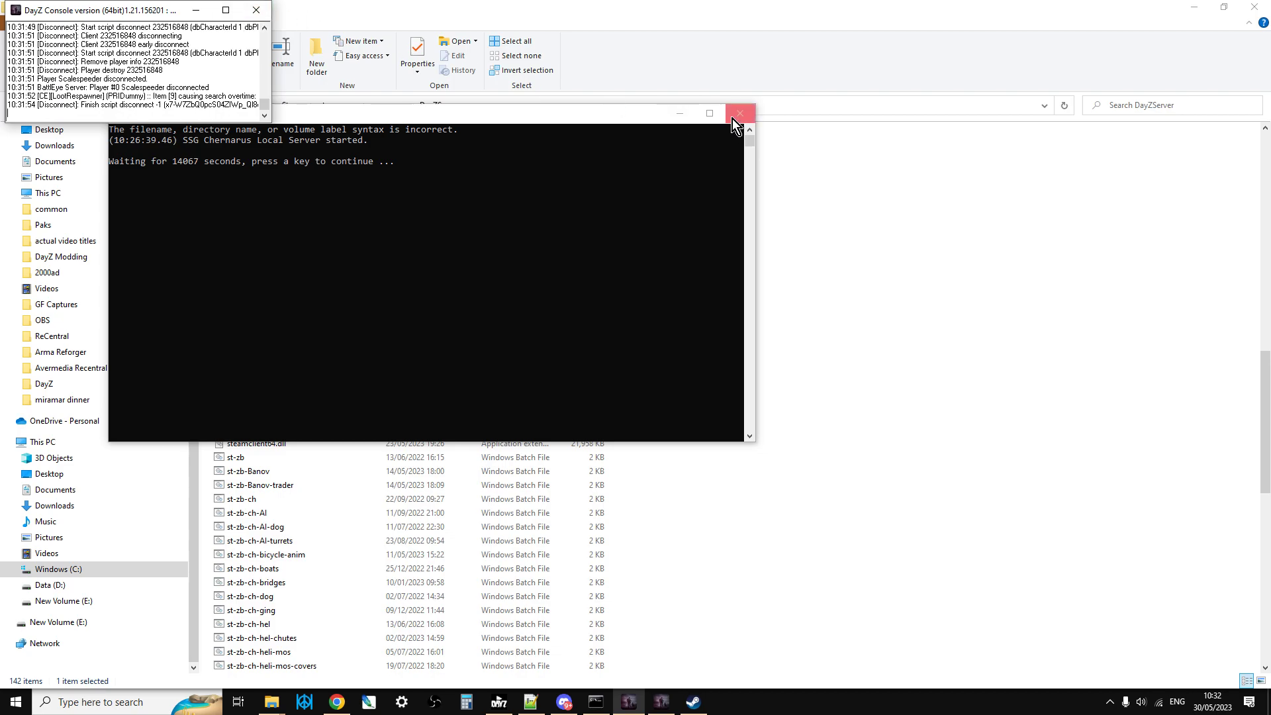
mouse_move(524, 180)
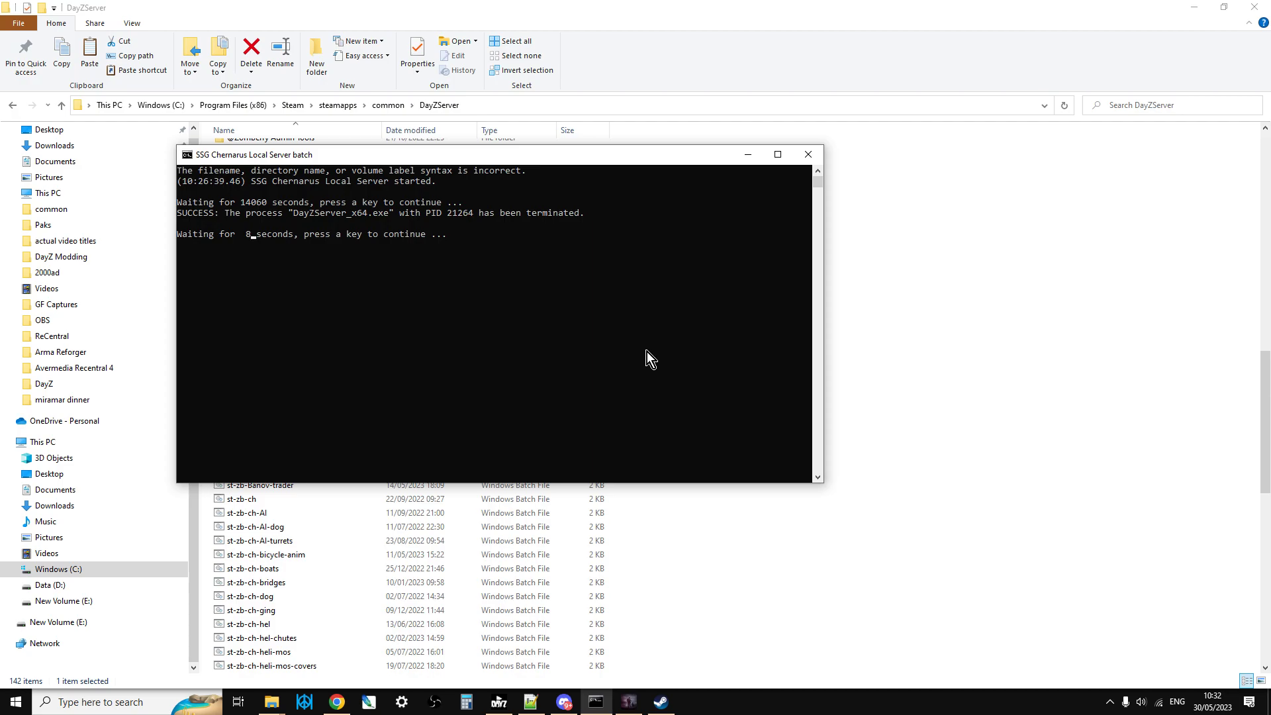
mouse_move(621, 491)
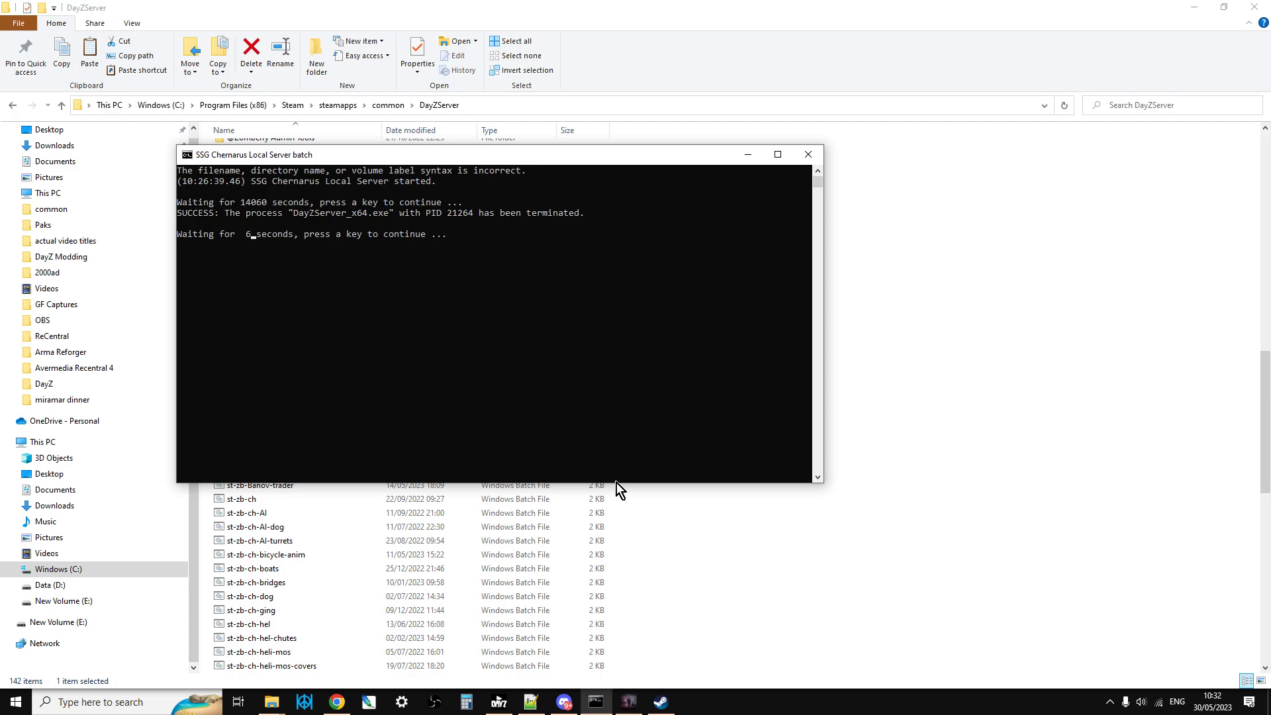
mouse_move(615, 334)
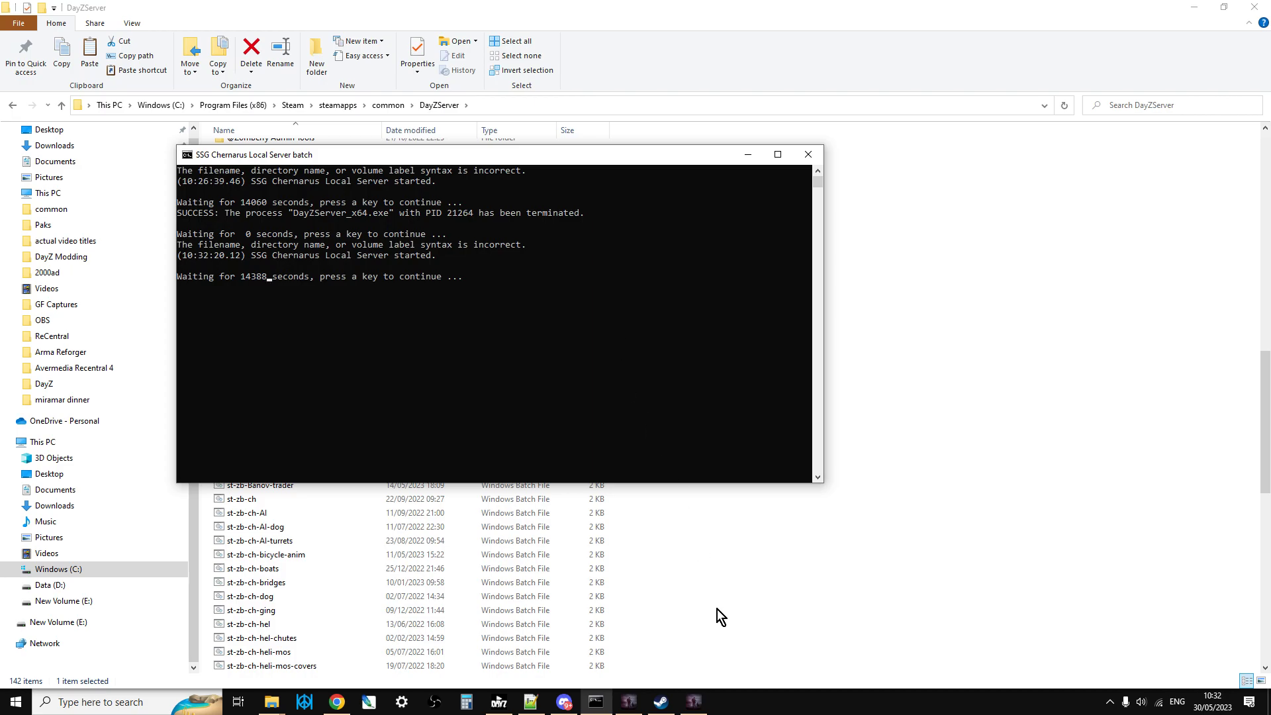
mouse_move(746, 228)
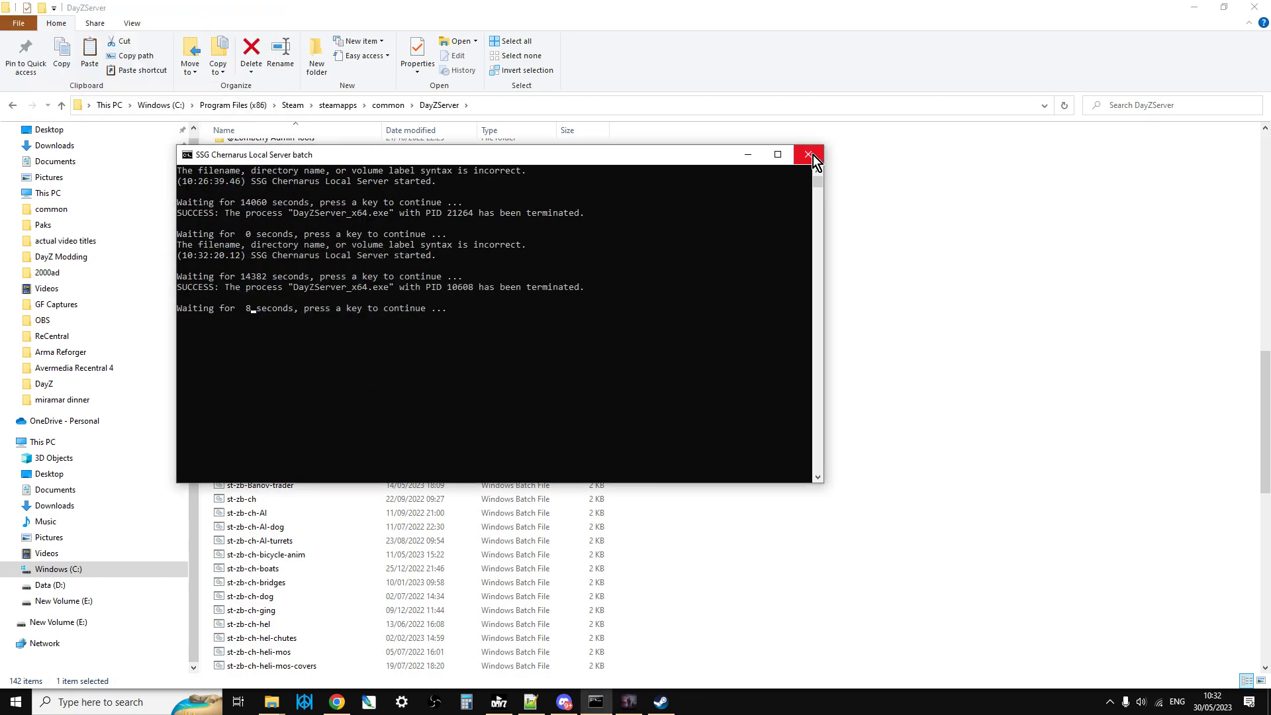
Step: Close the DayZ server batch console window, returning to the DayZServer folder
left_click(807, 154)
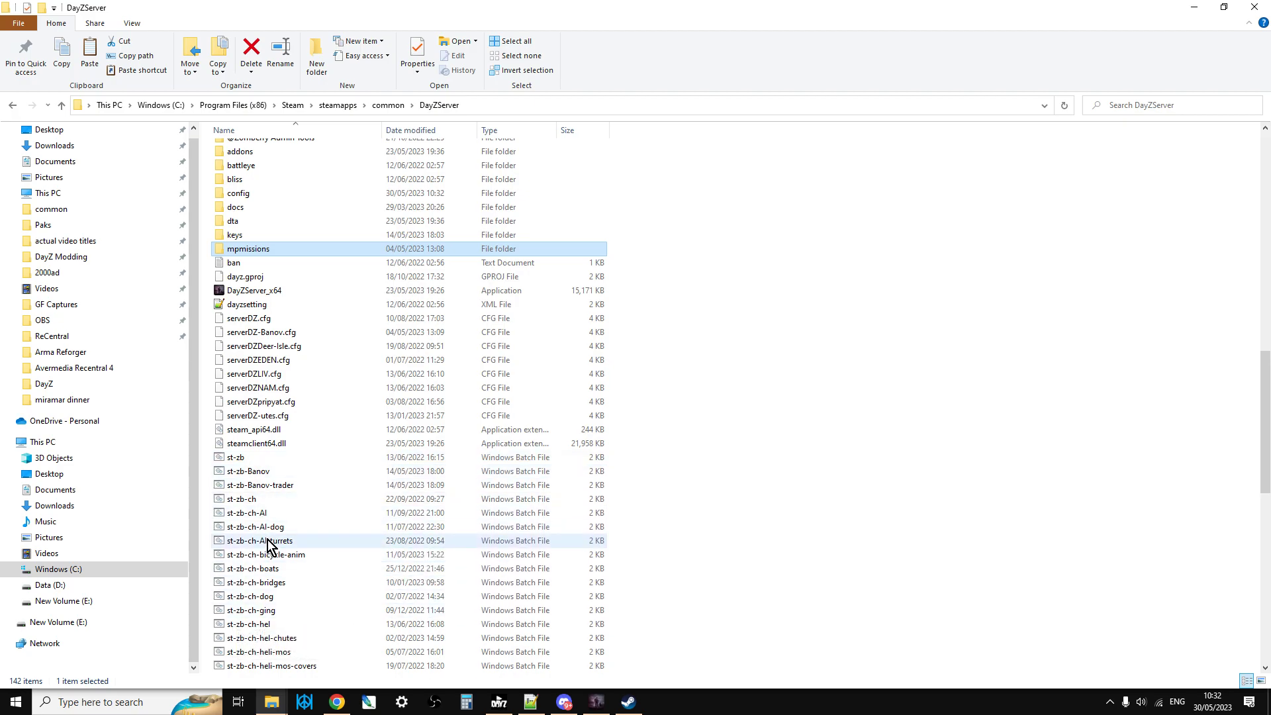
mouse_move(269, 544)
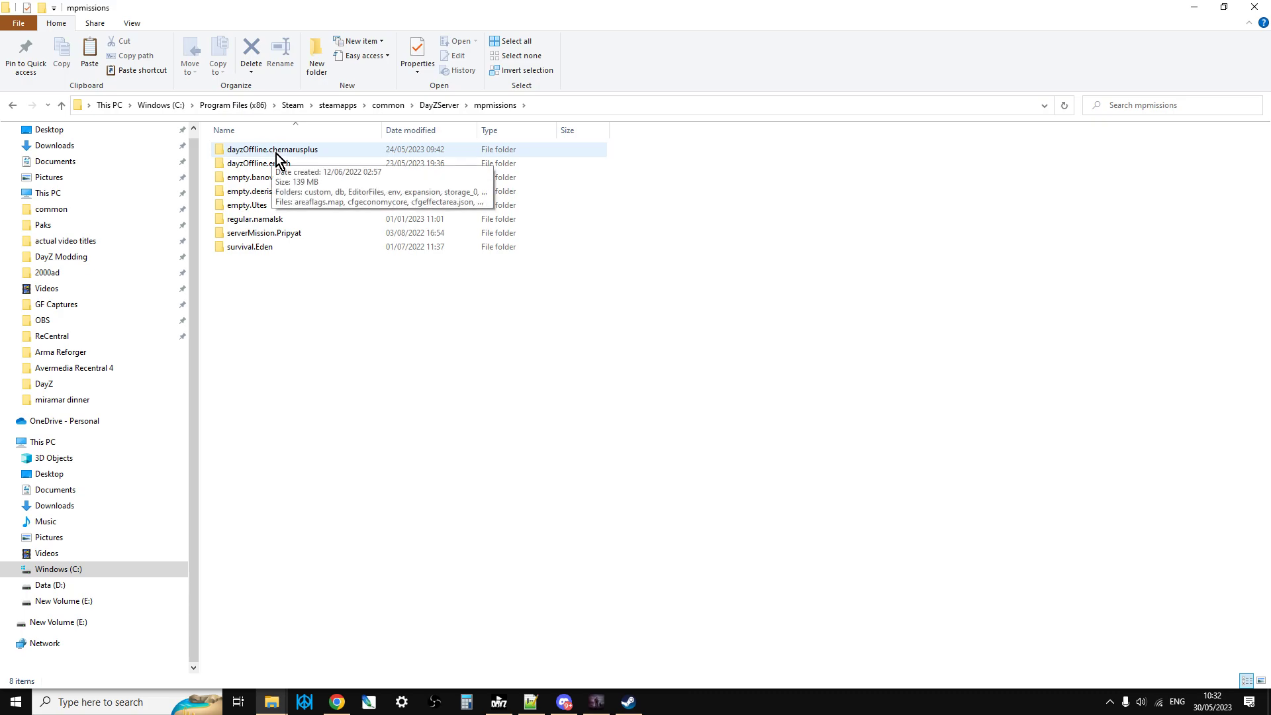
Step: Open the dayzOffline.chernarusplus mission folder and bring the DayZ launcher back from the taskbar
double_click(273, 149)
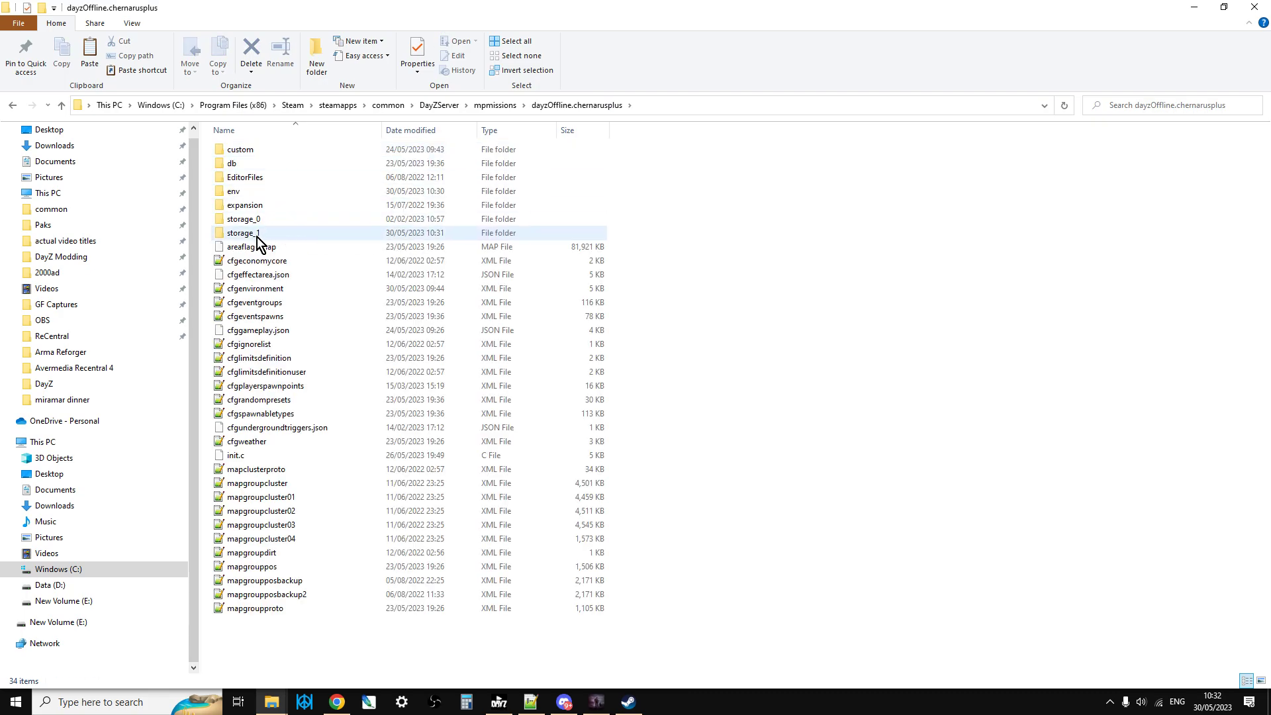
mouse_move(256, 238)
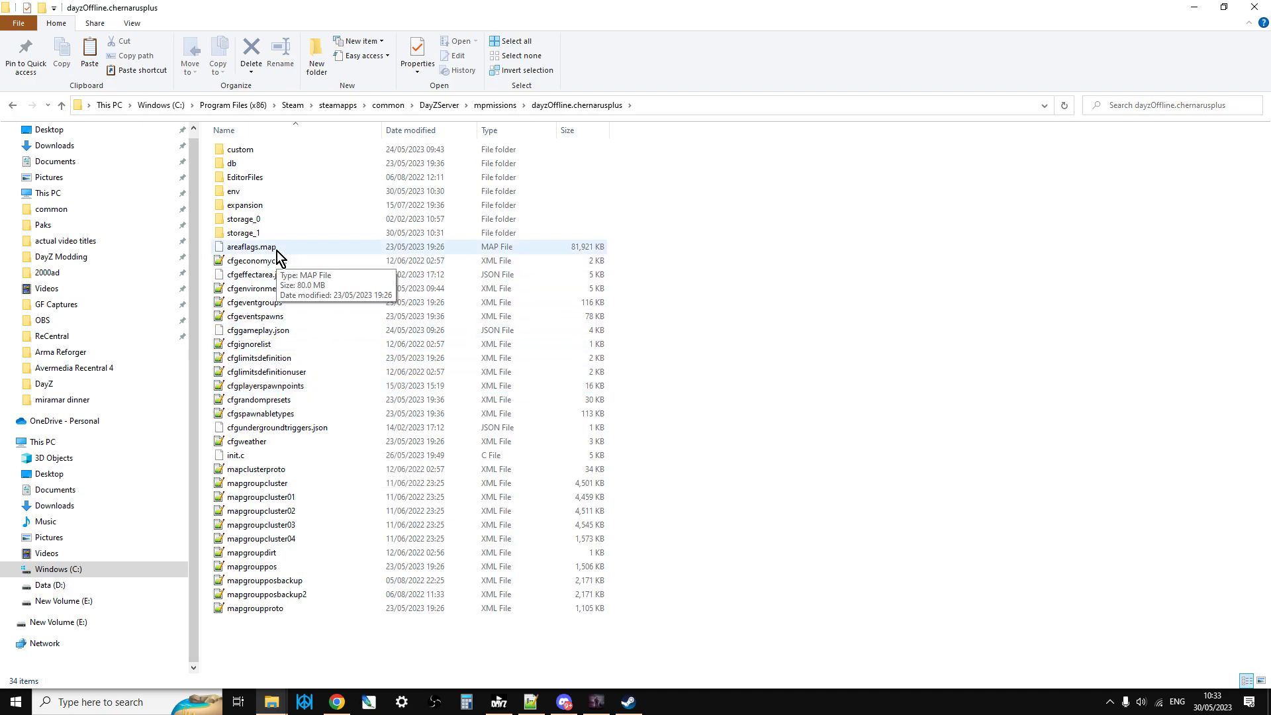
mouse_move(502, 703)
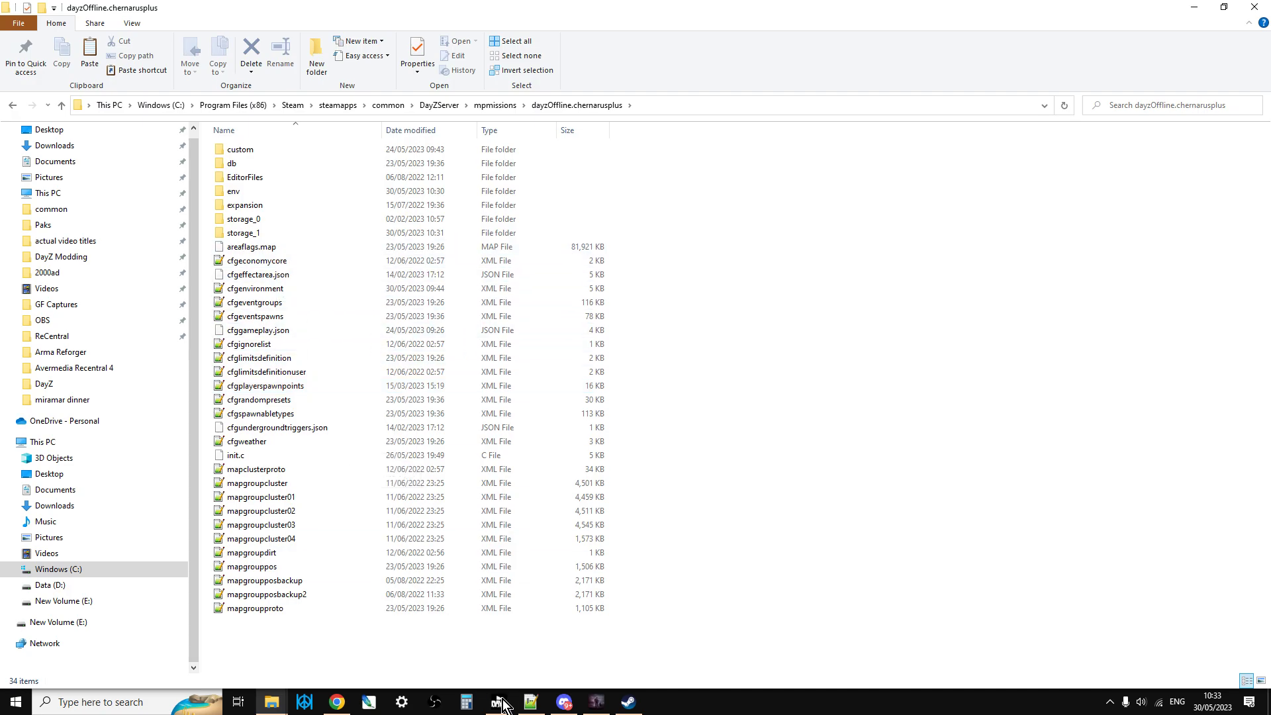
left_click(499, 702)
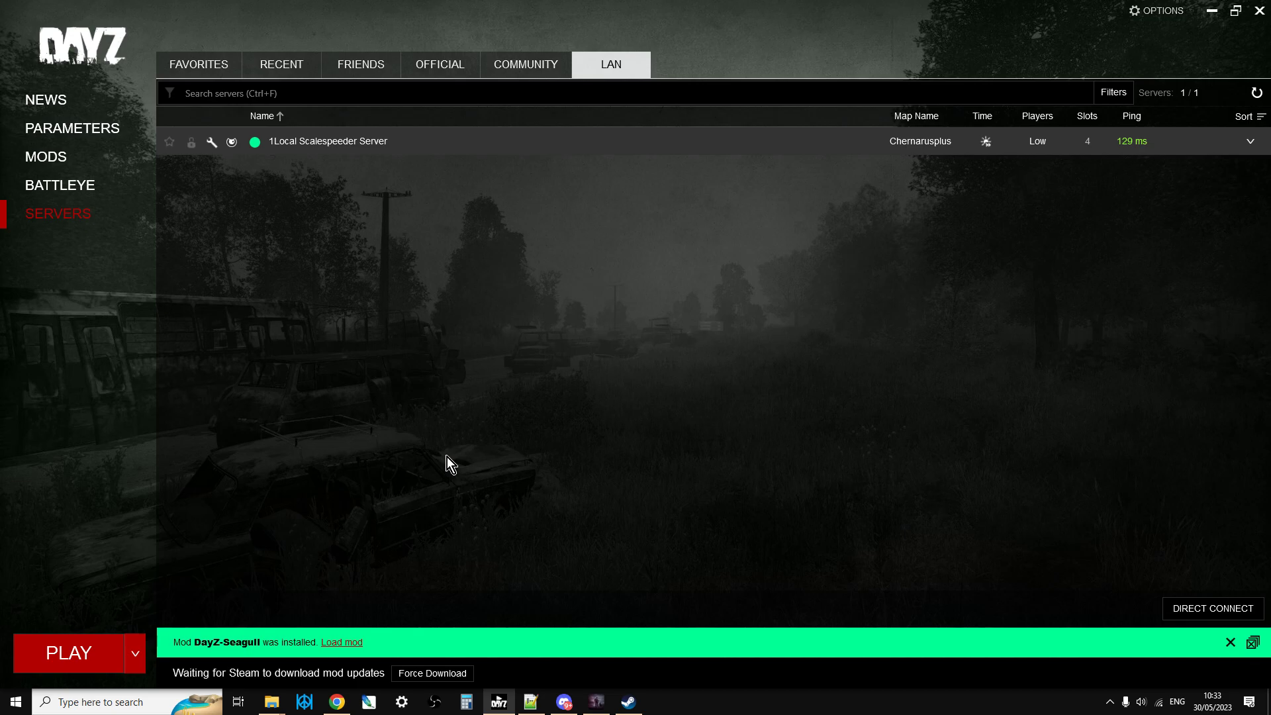